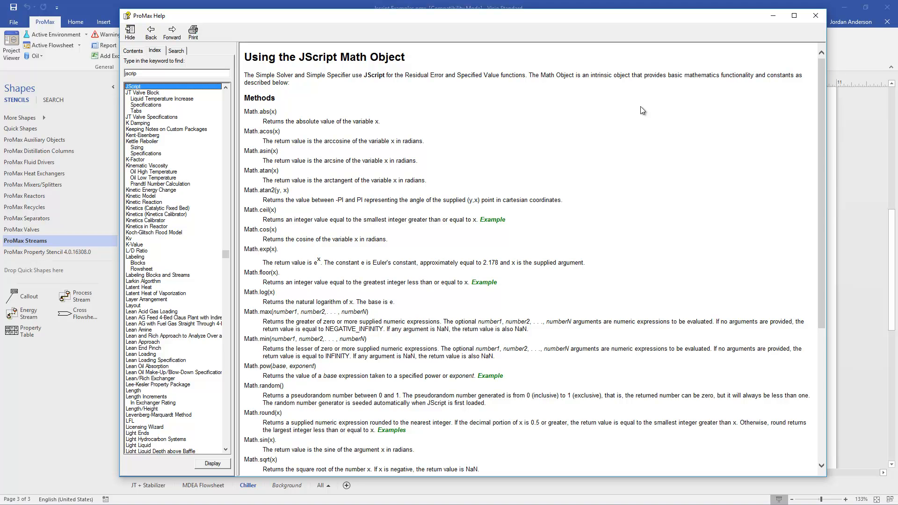
mouse_move(346, 232)
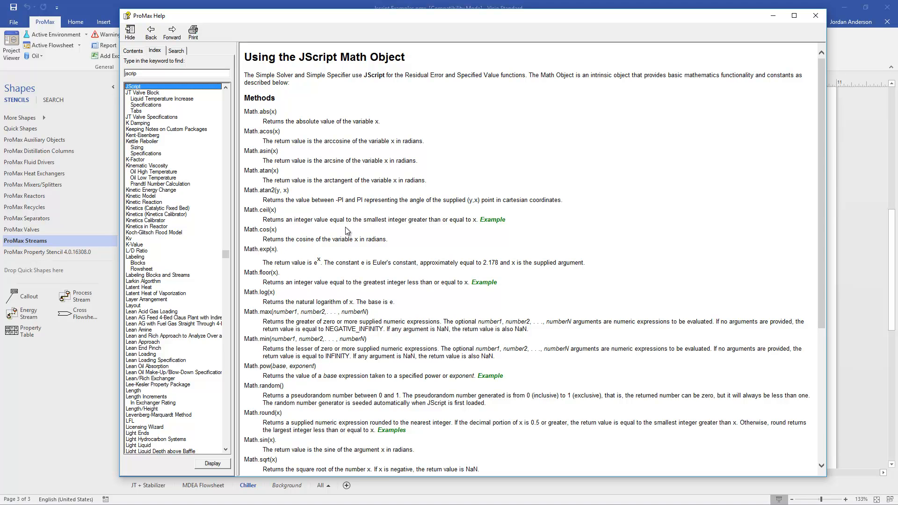
mouse_move(360, 234)
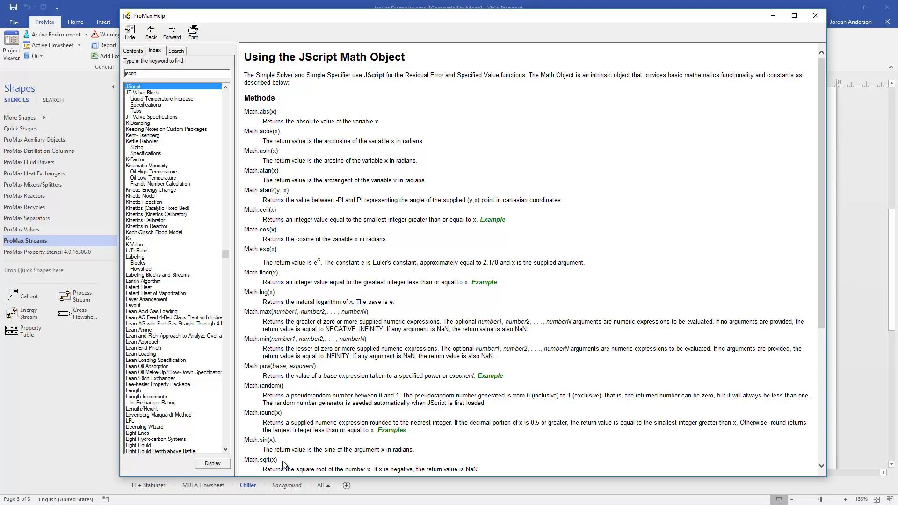
mouse_move(561, 272)
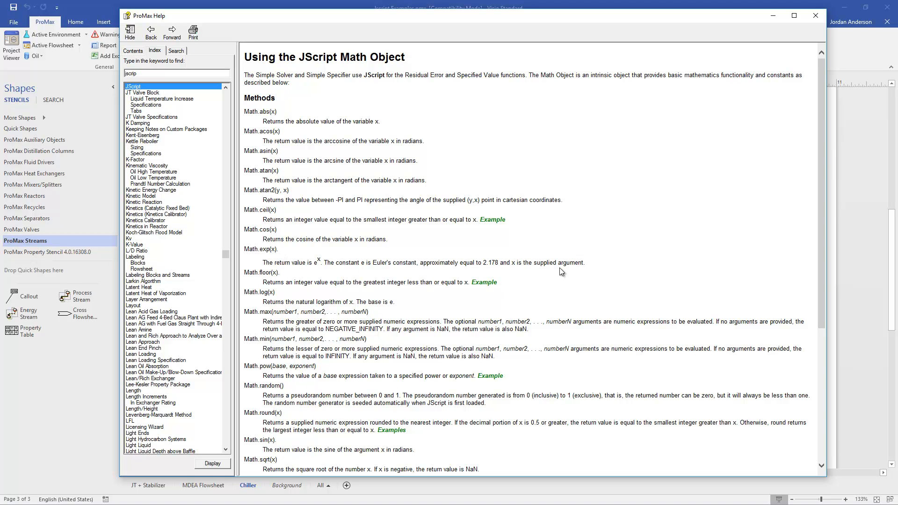
mouse_move(479, 296)
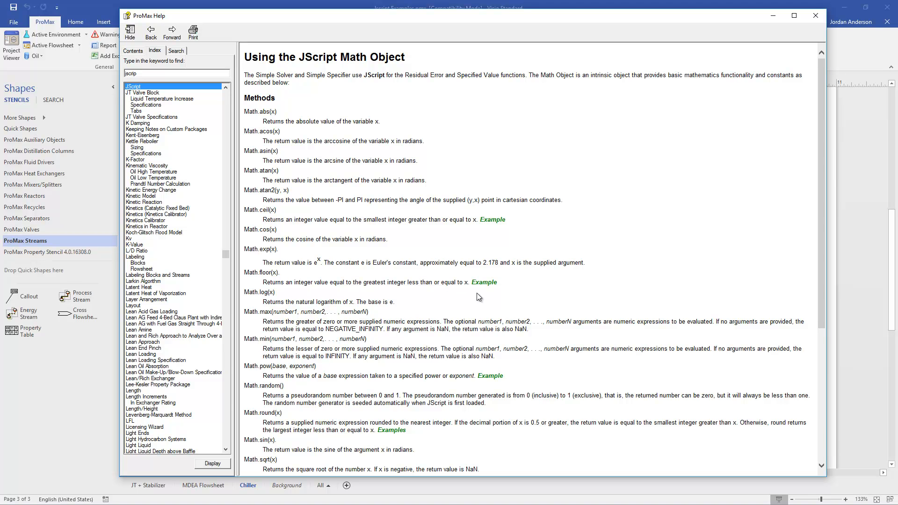
mouse_move(652, 237)
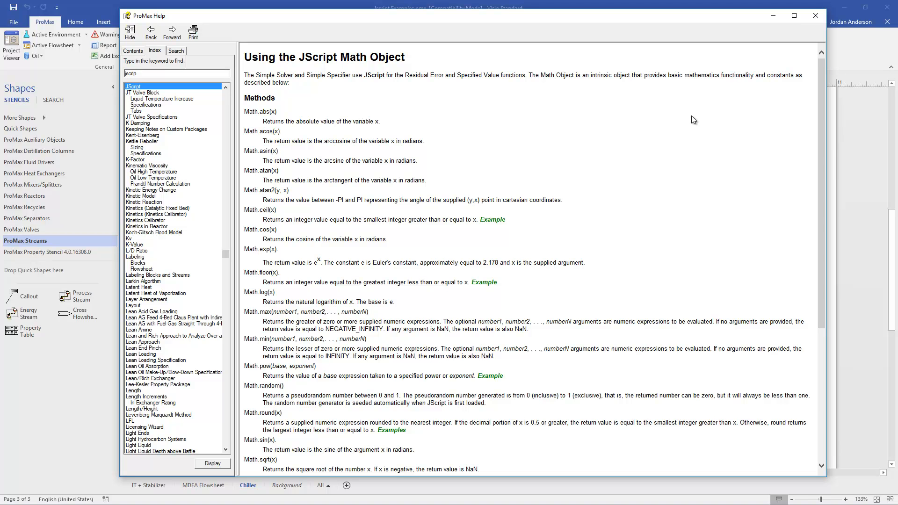
- Close the JScript help and switch to the JT + Stabilizer flowsheet page
left_click(814, 16)
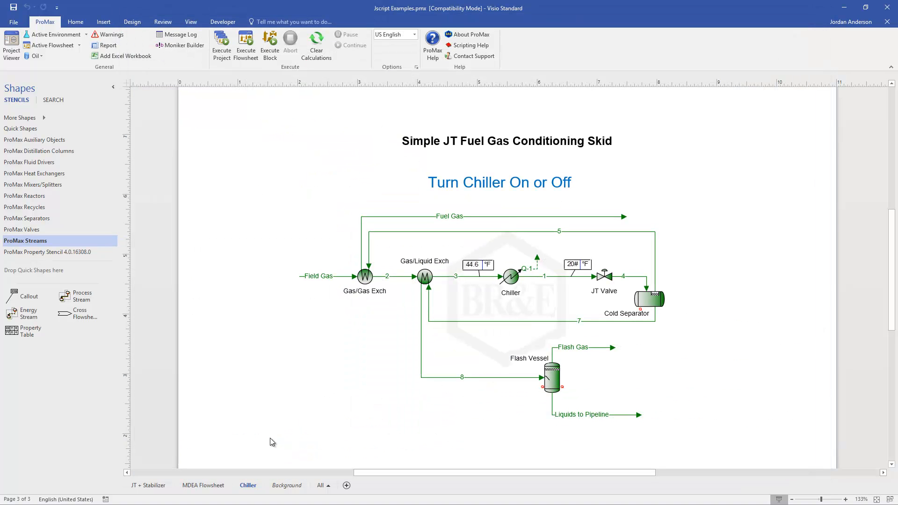
left_click(148, 485)
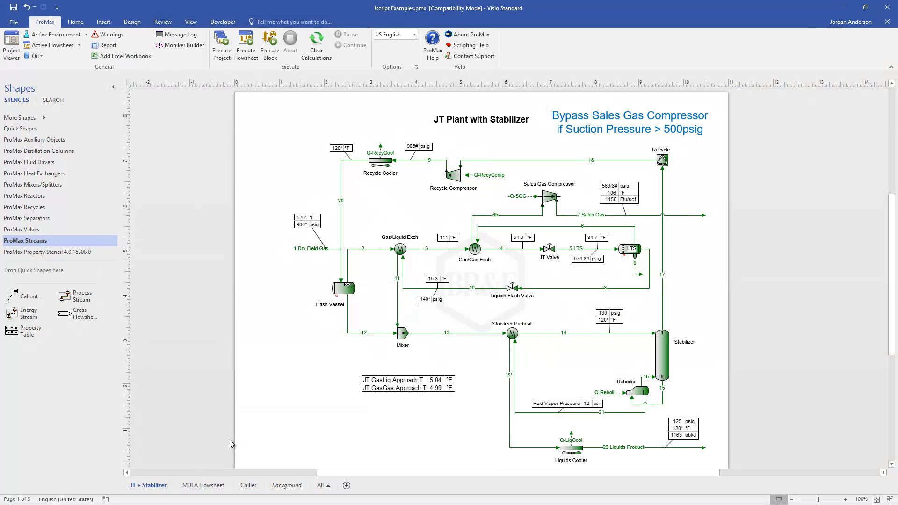
mouse_move(309, 385)
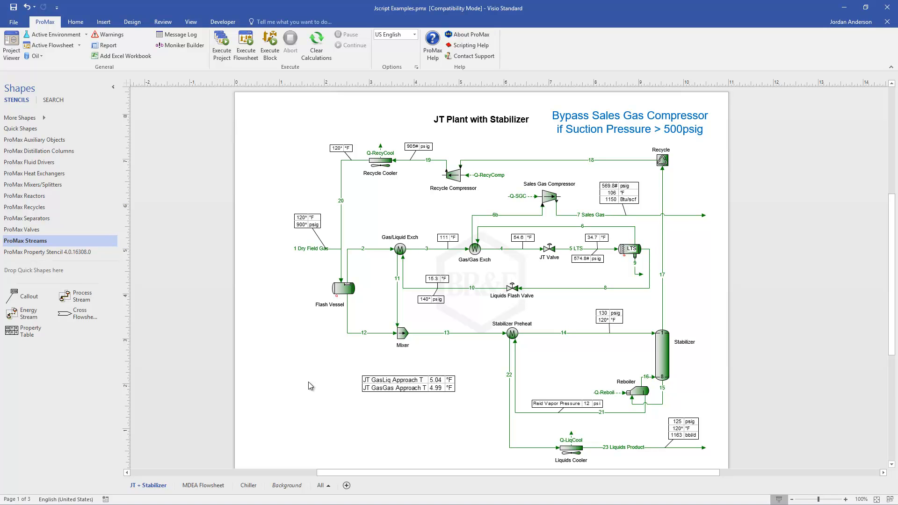
mouse_move(539, 207)
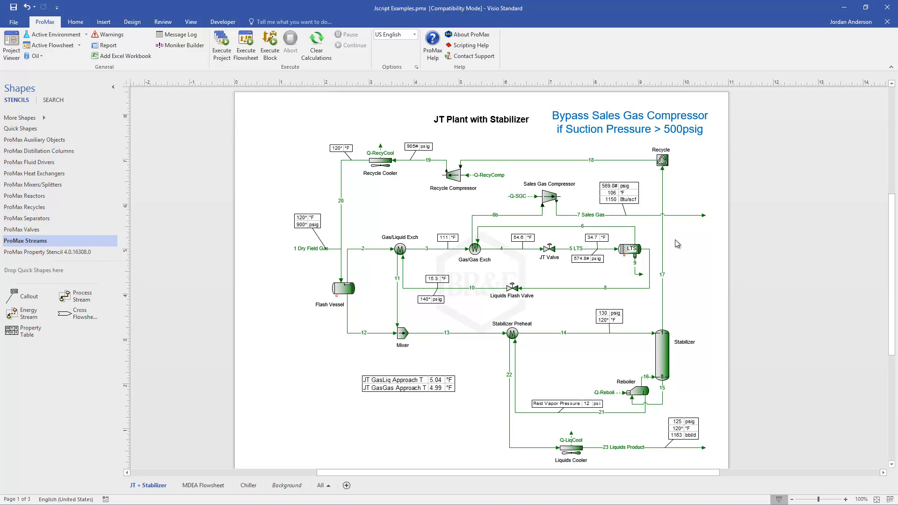
mouse_move(690, 247)
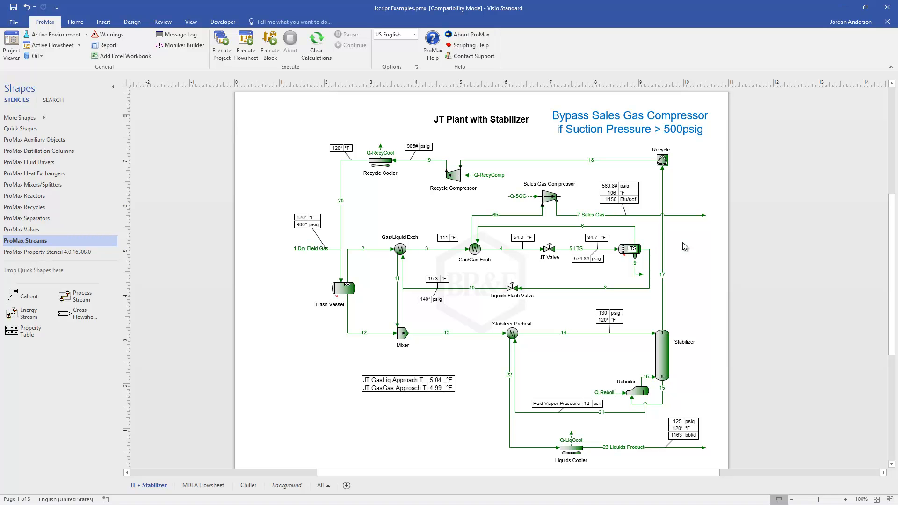
mouse_move(665, 254)
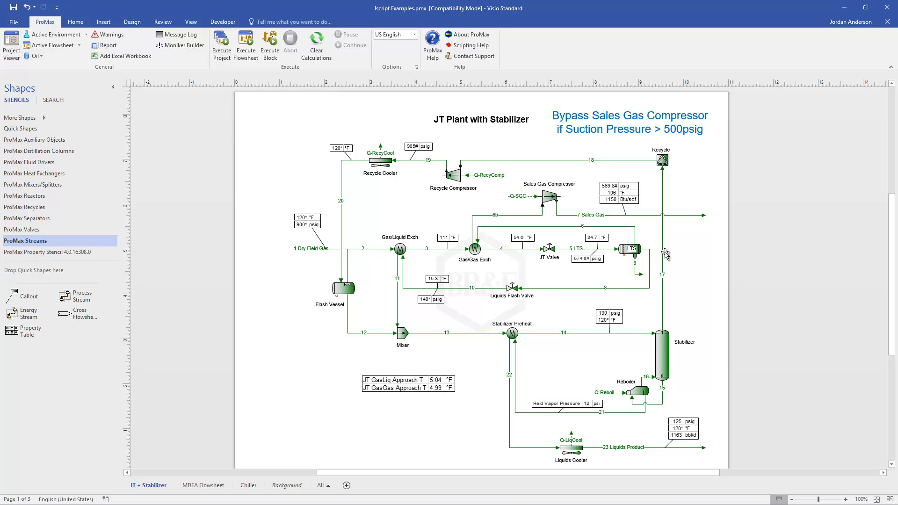
mouse_move(678, 249)
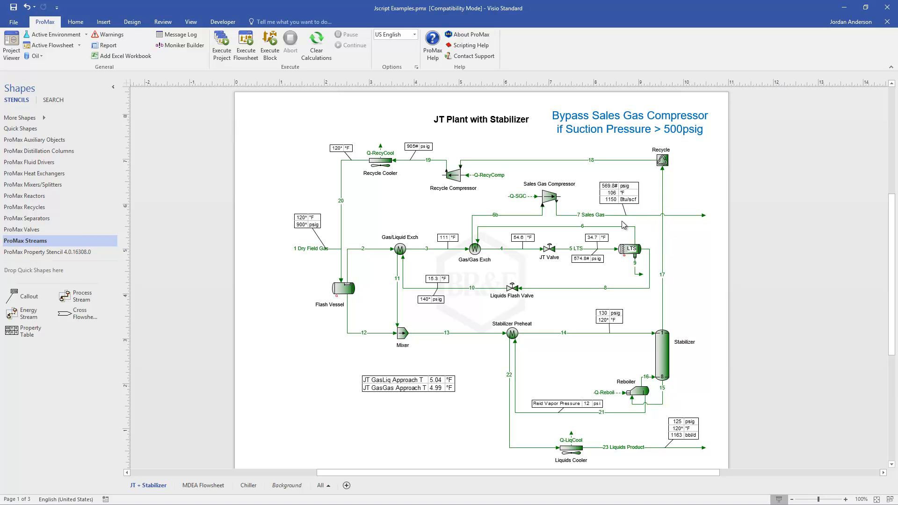
mouse_move(591, 219)
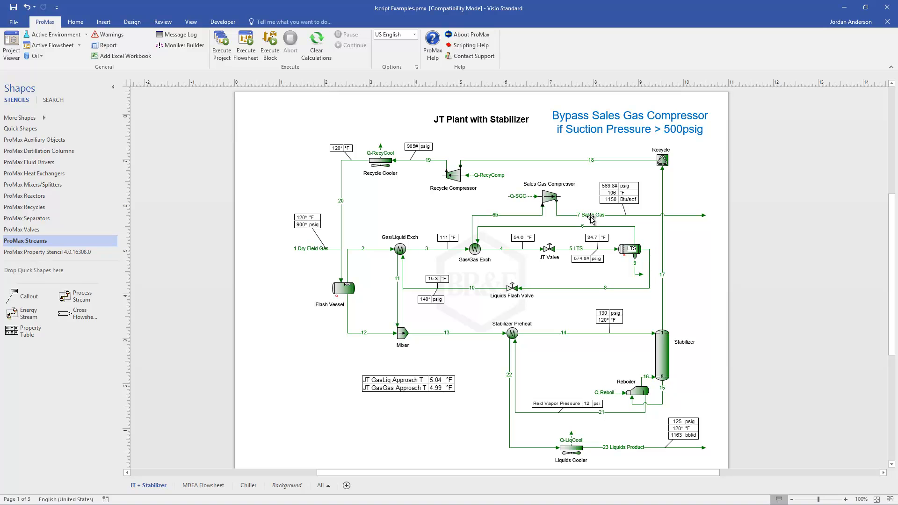
mouse_move(698, 238)
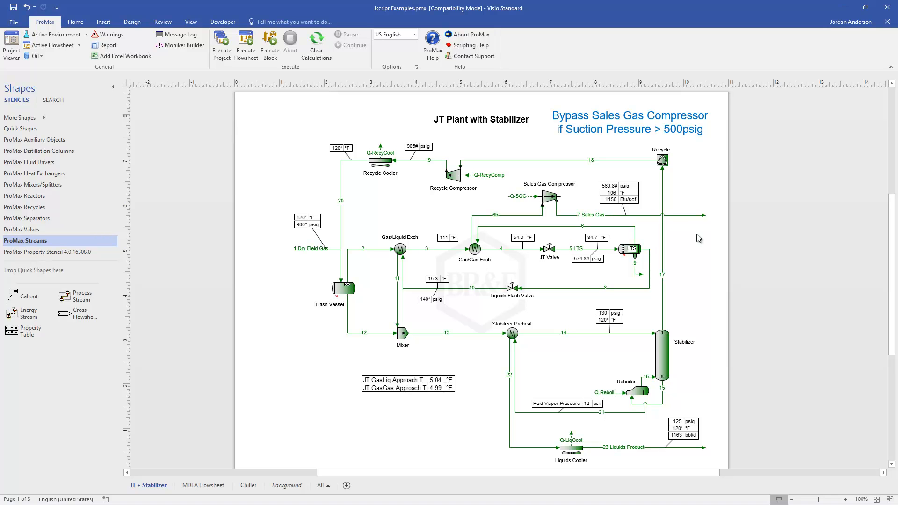
mouse_move(566, 197)
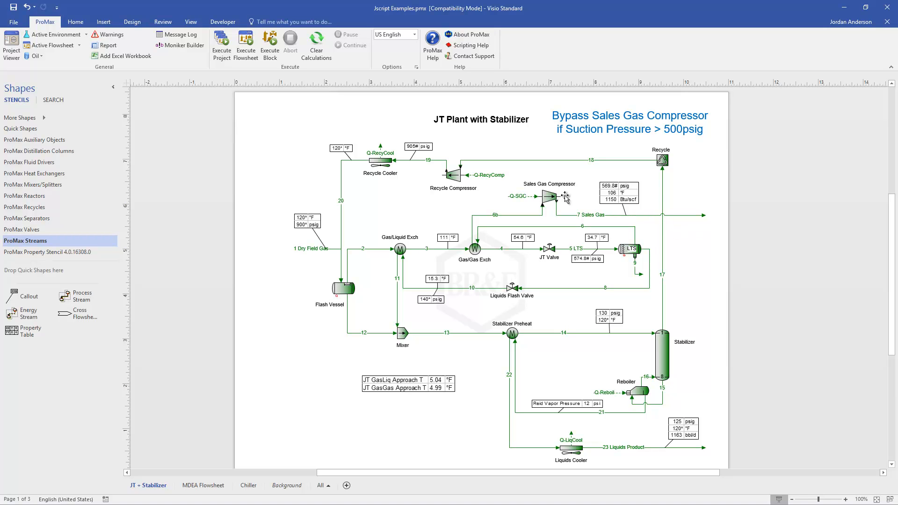
mouse_move(682, 238)
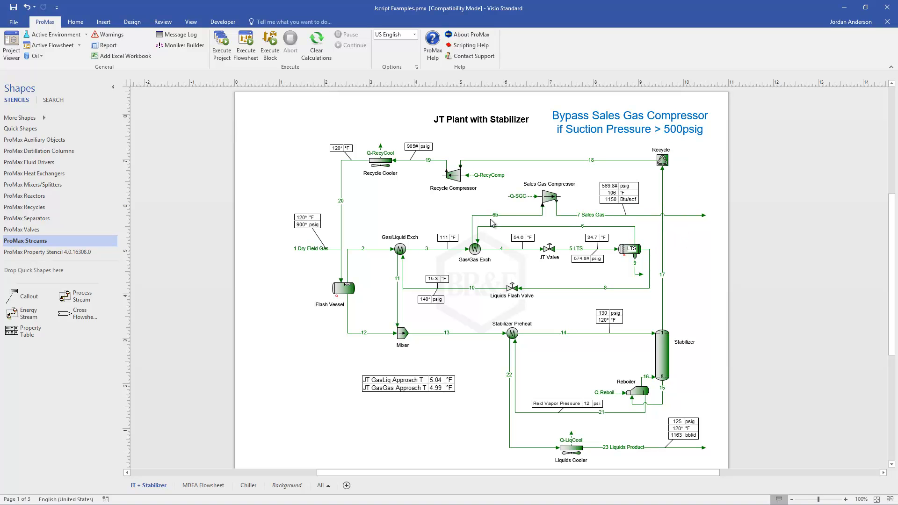
mouse_move(672, 242)
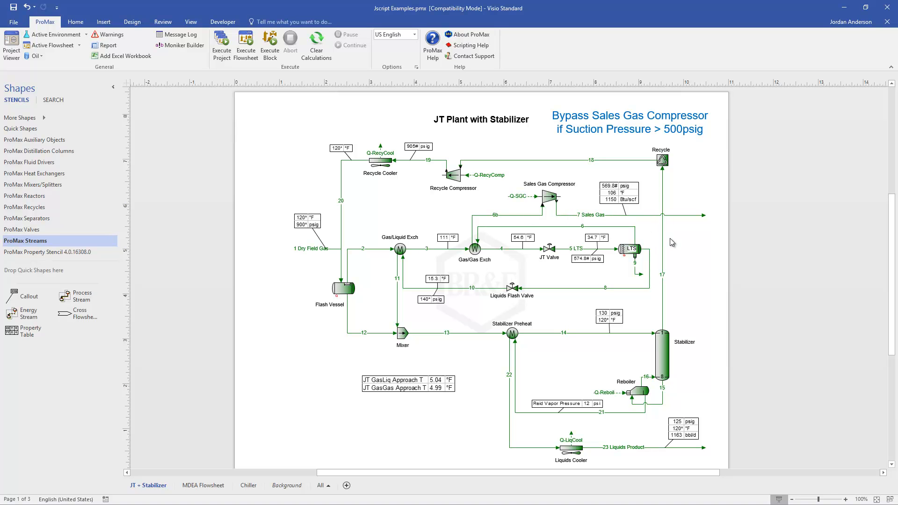
mouse_move(594, 225)
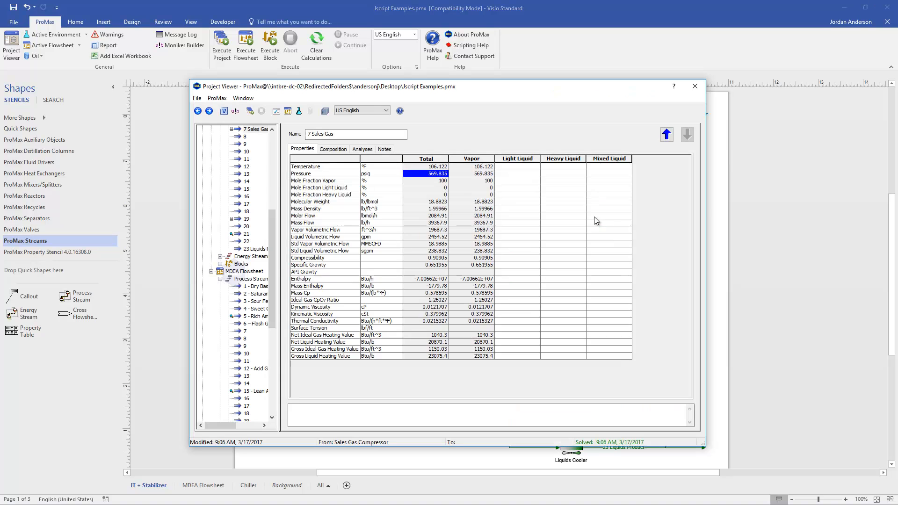
- Create a simple specifier for the Sales Gas pressure, review its if/else script, then close it
right_click(438, 173)
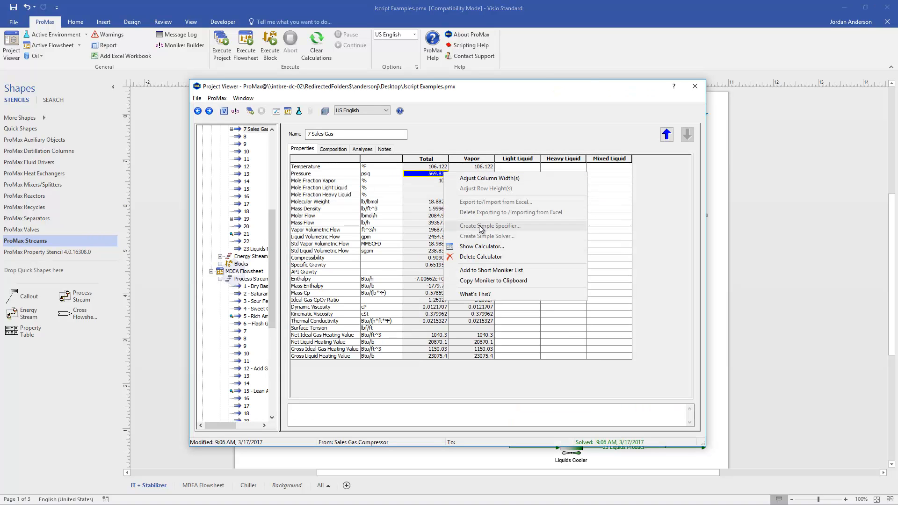
left_click(490, 225)
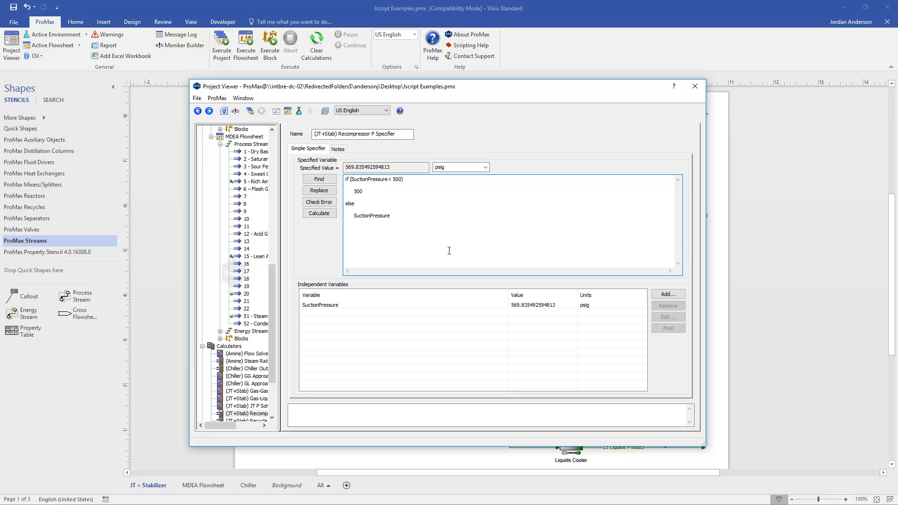
mouse_move(444, 253)
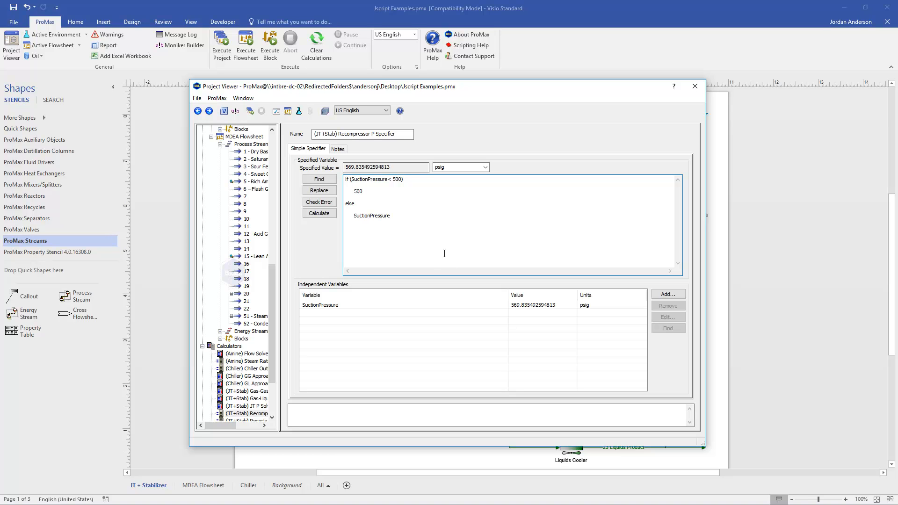
mouse_move(457, 248)
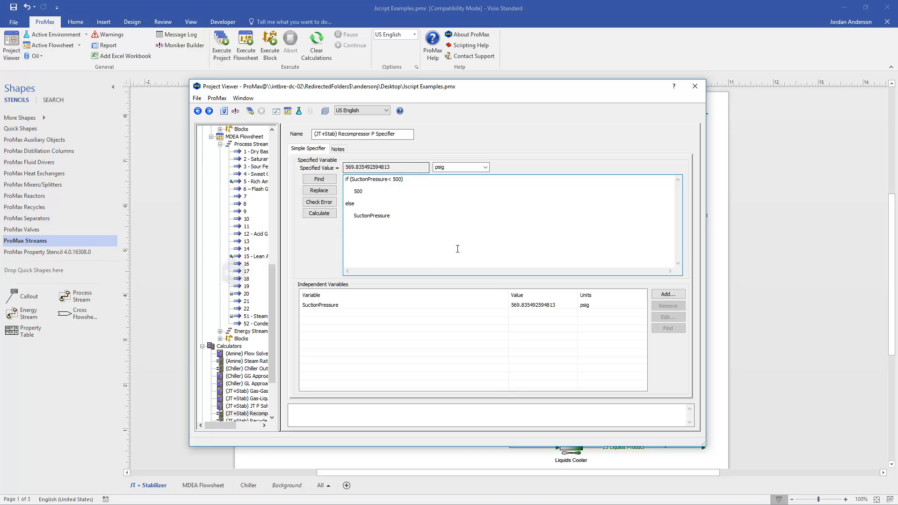
mouse_move(449, 264)
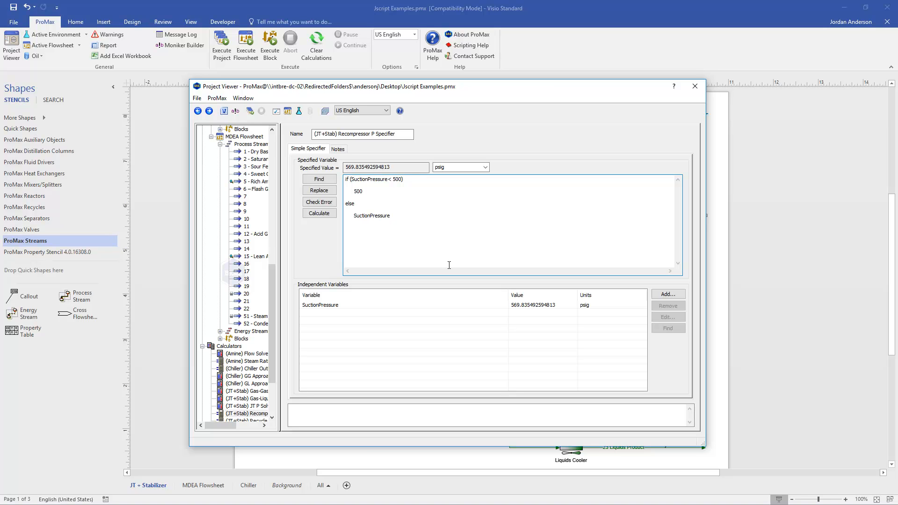
left_click(391, 215)
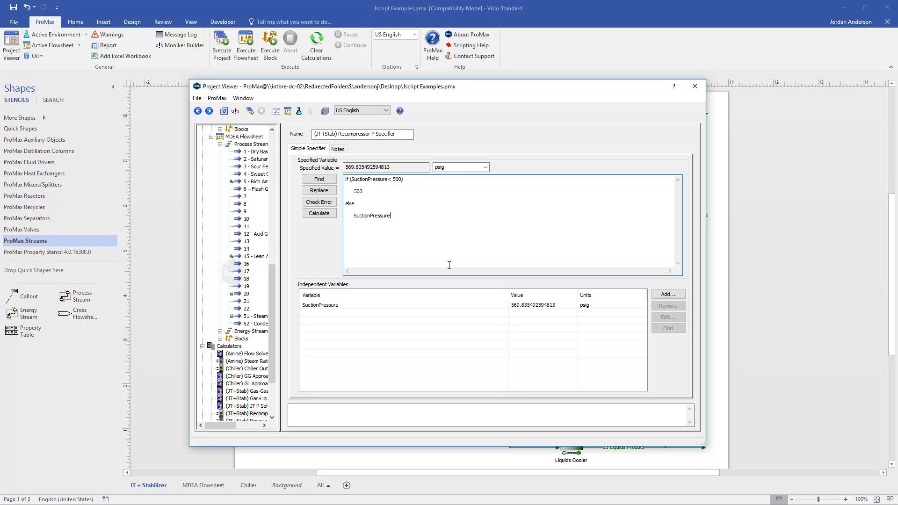
mouse_move(451, 263)
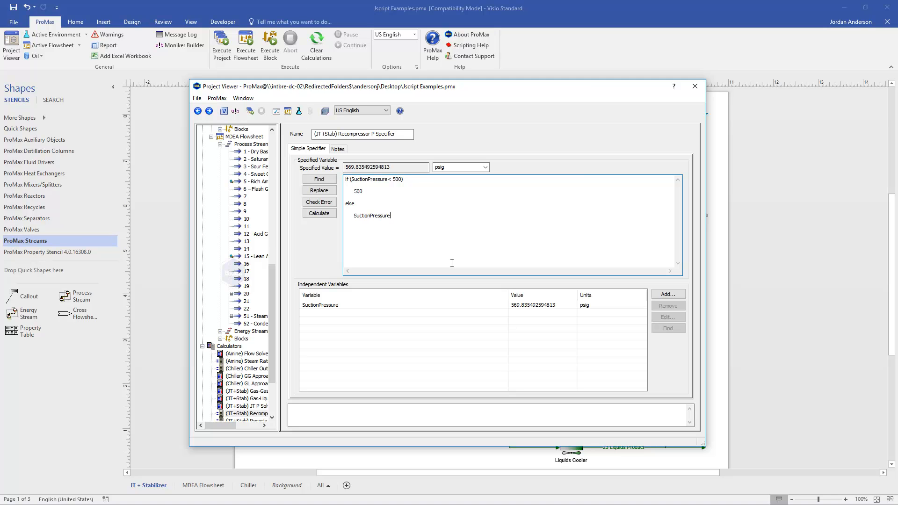
mouse_move(658, 115)
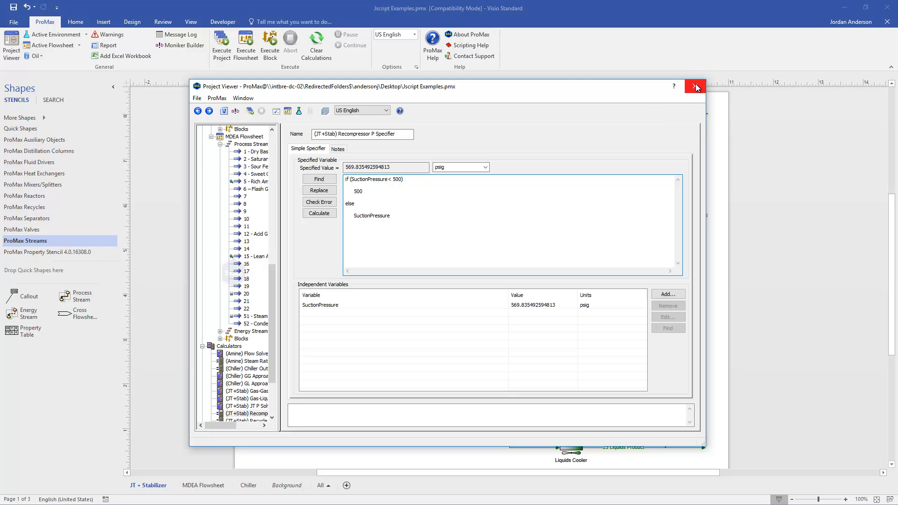
mouse_move(696, 87)
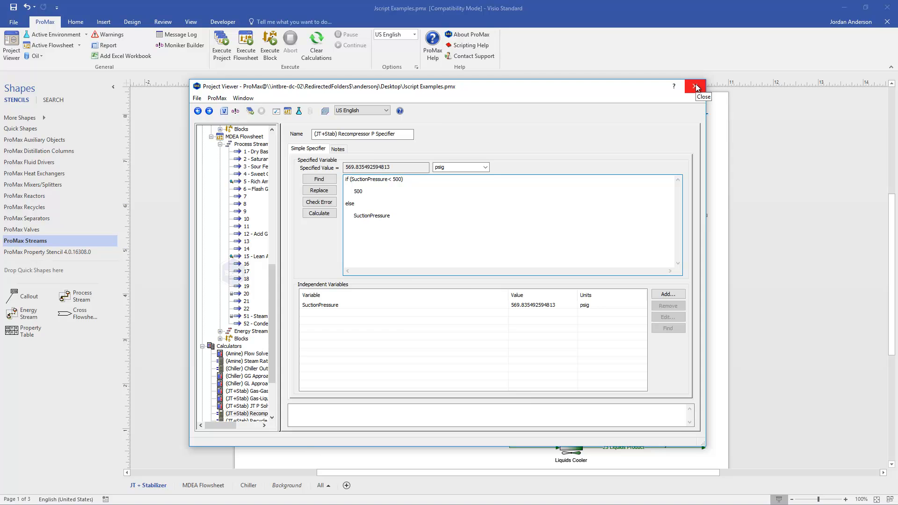
left_click(694, 87)
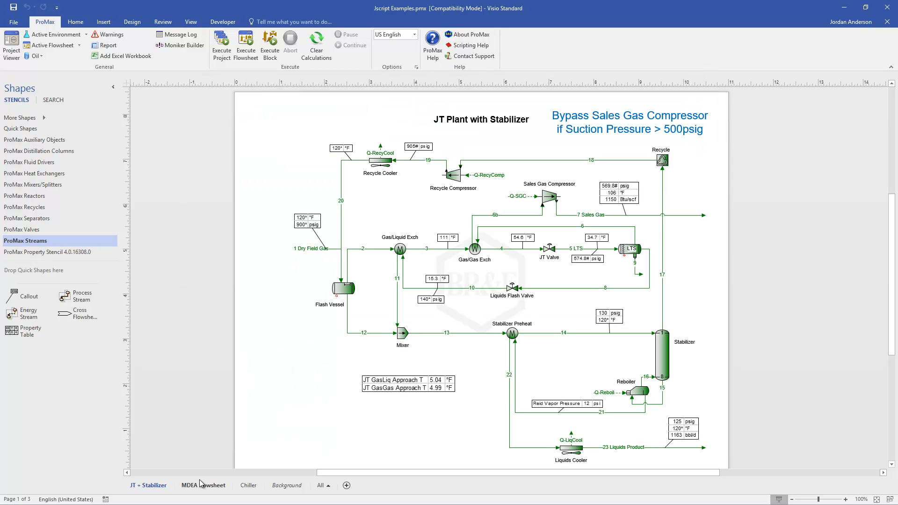
- Switch to the MDEA Flowsheet page and inspect the Amine Flow Solver's Math.max residual
left_click(203, 485)
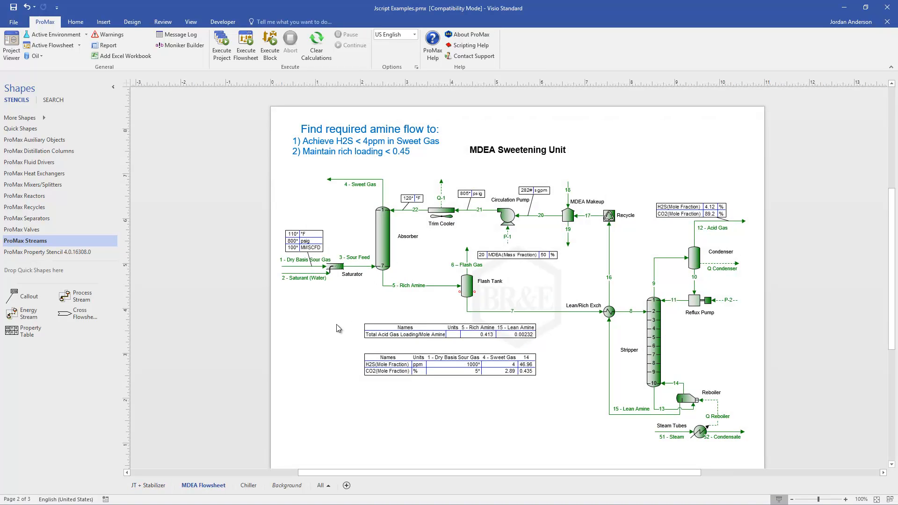
mouse_move(548, 222)
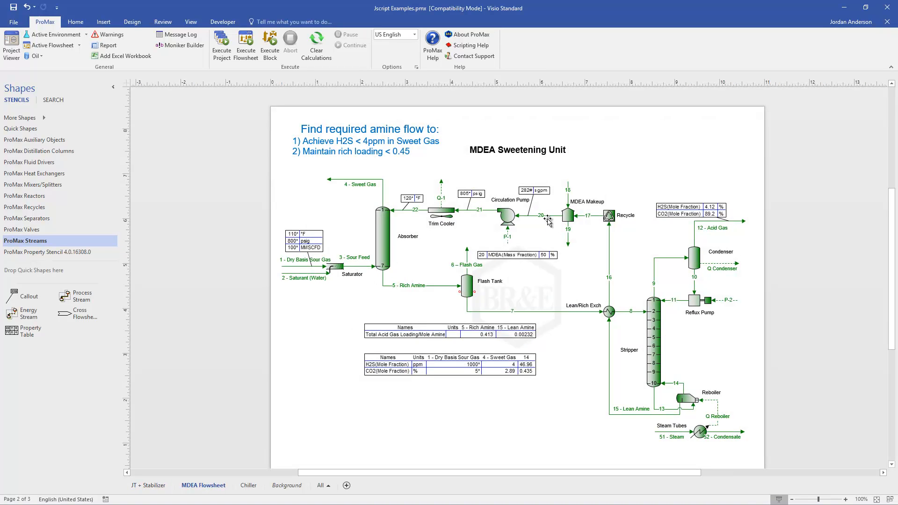
mouse_move(544, 234)
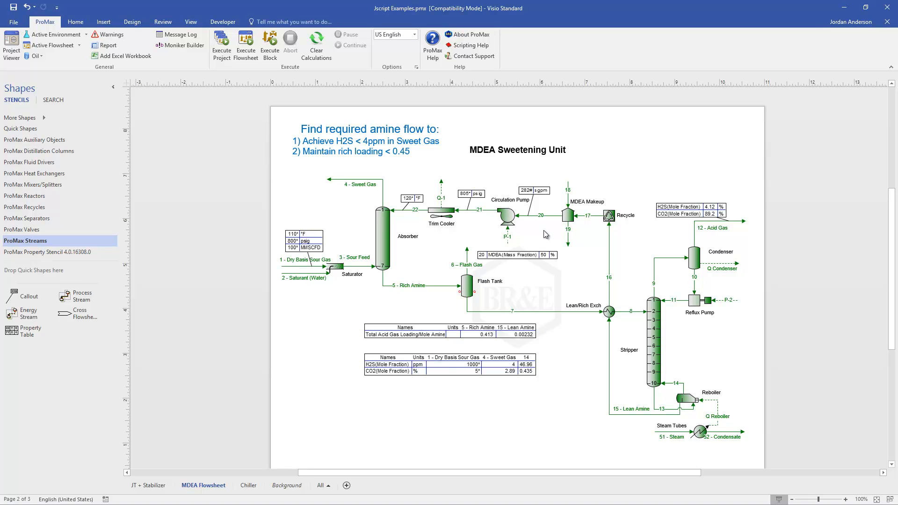
mouse_move(538, 218)
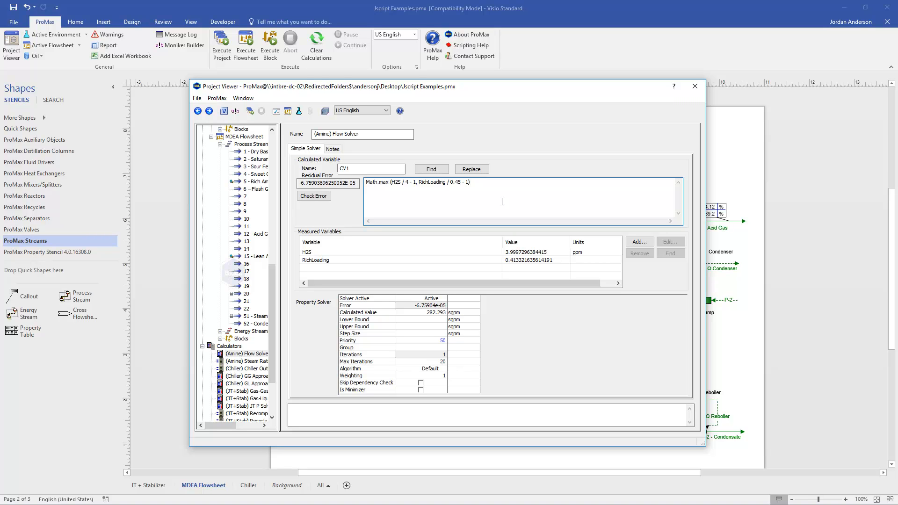
left_click(471, 182)
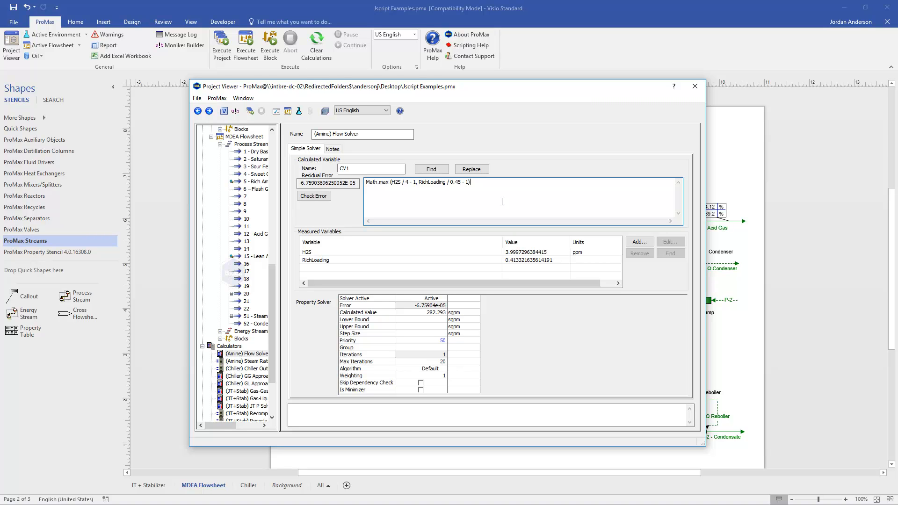
mouse_move(411, 204)
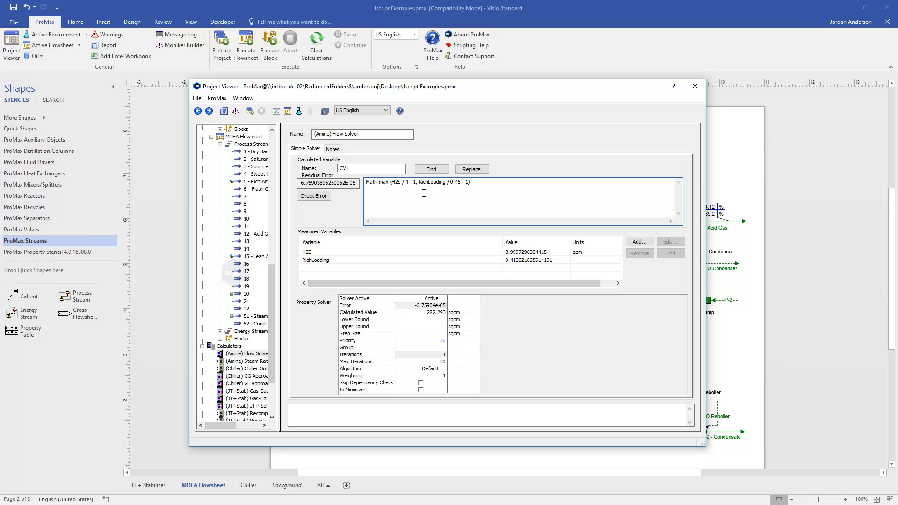
mouse_move(448, 206)
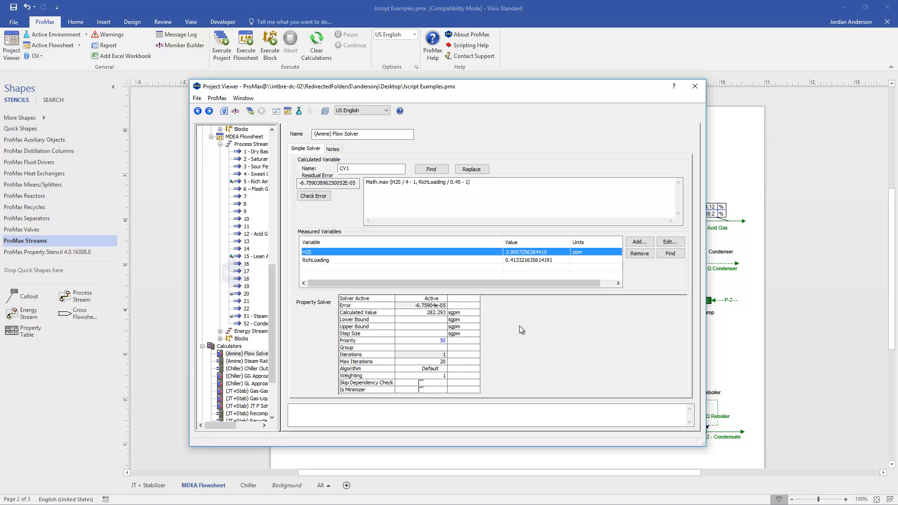
mouse_move(524, 332)
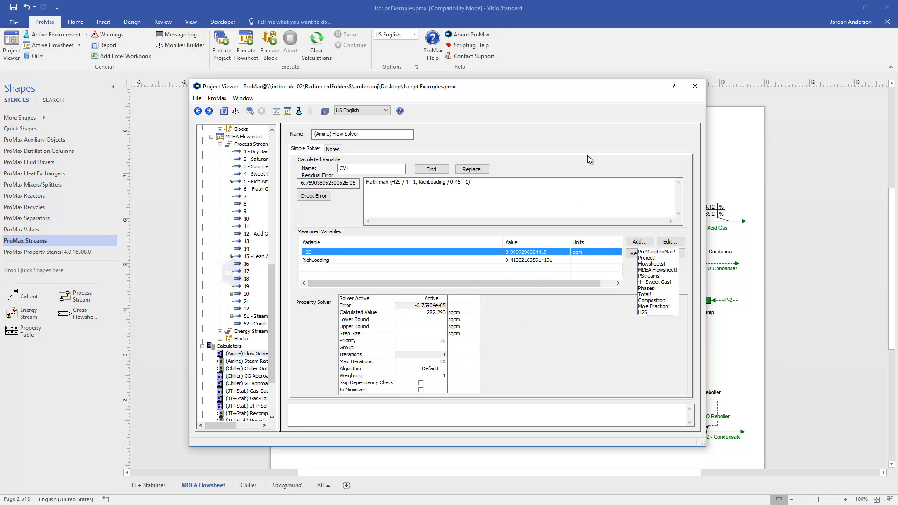
- Close Project Viewer and switch to the Chiller fuel gas skid page
left_click(695, 87)
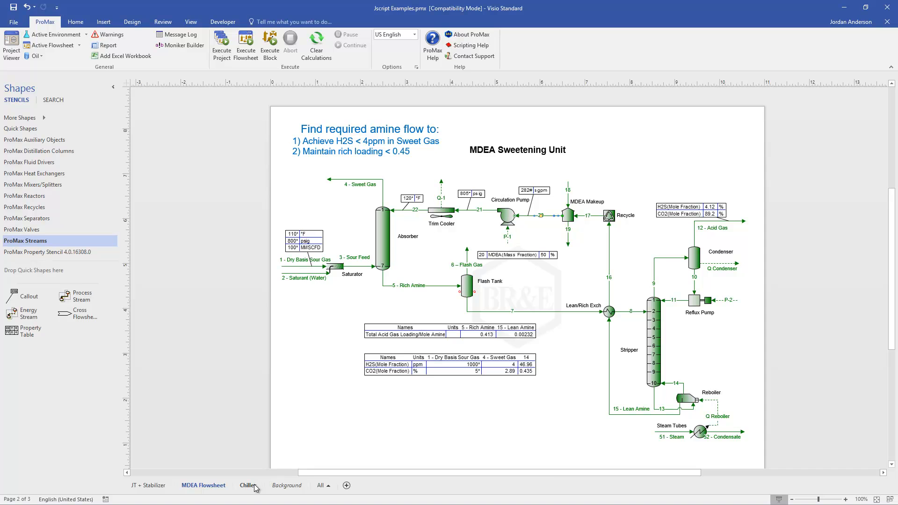
left_click(247, 485)
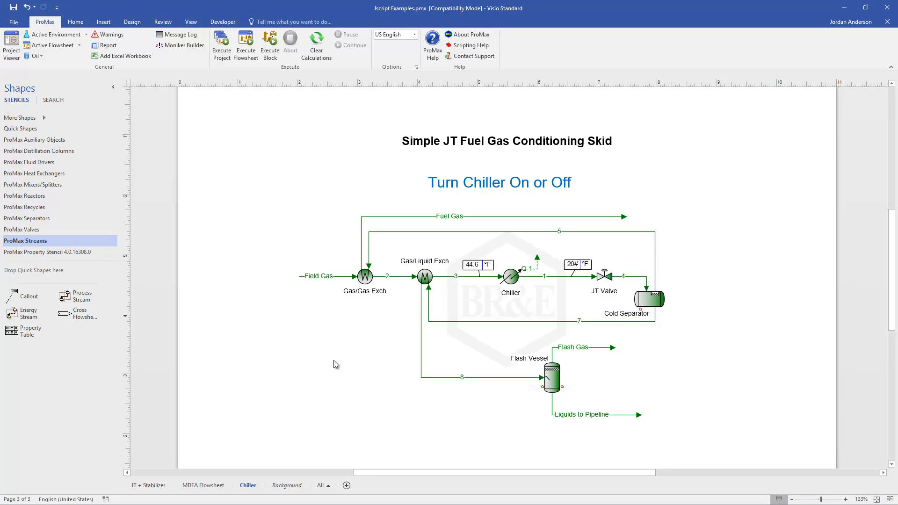
mouse_move(550, 286)
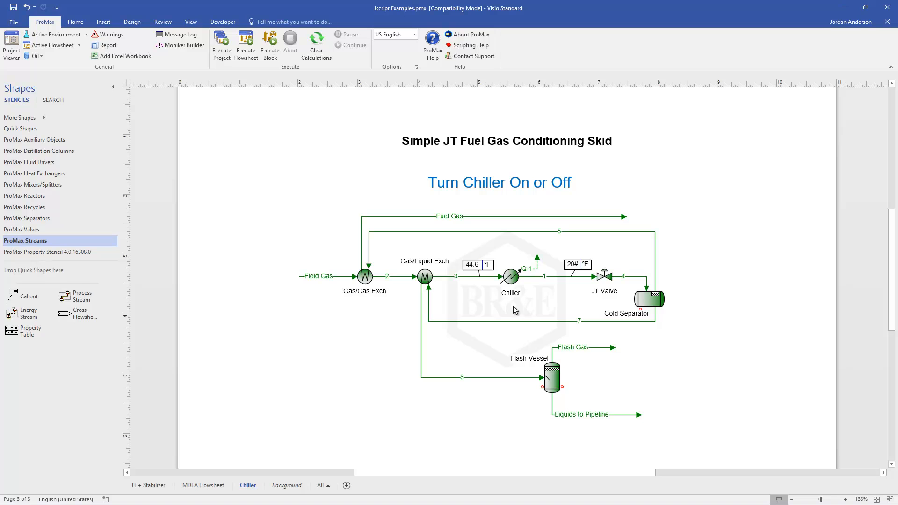
mouse_move(326, 248)
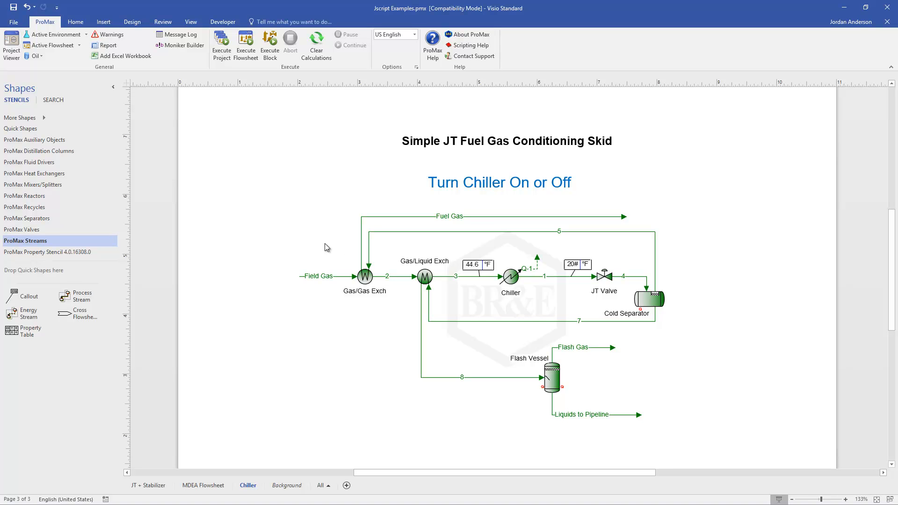
mouse_move(120, 112)
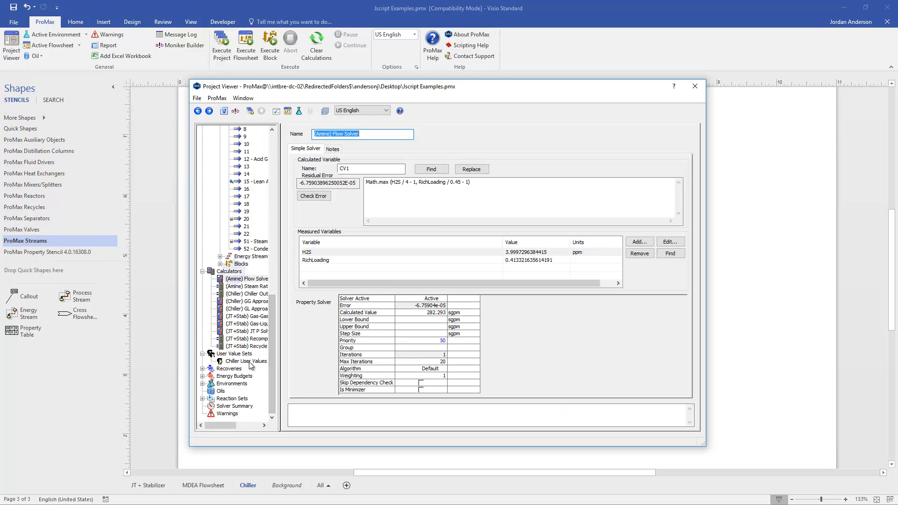
- Review Chiller User Values: on/off switch at 1 and outlet temperature at 20 °F
left_click(245, 360)
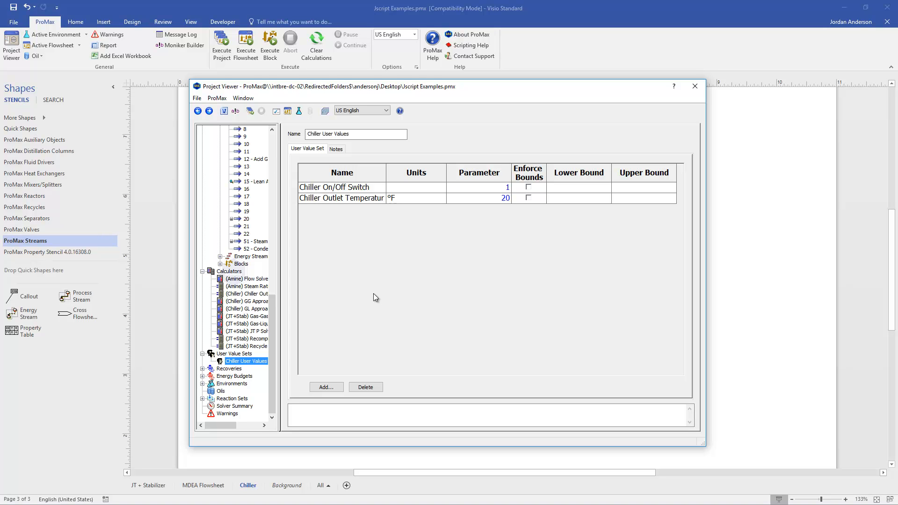
mouse_move(491, 224)
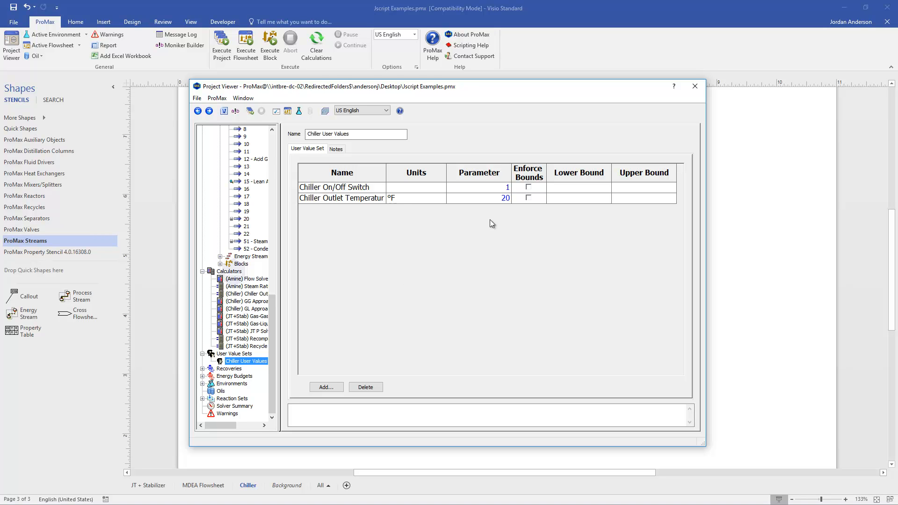
left_click(478, 187)
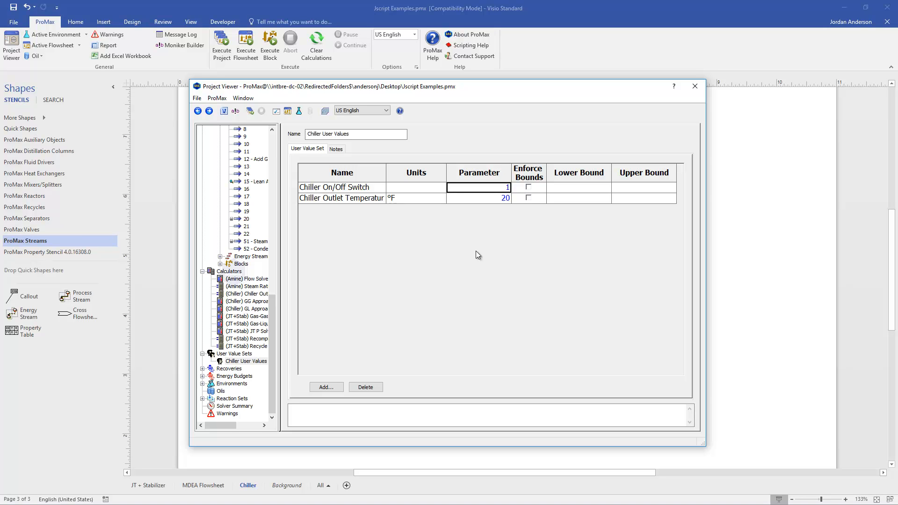
left_click(478, 197)
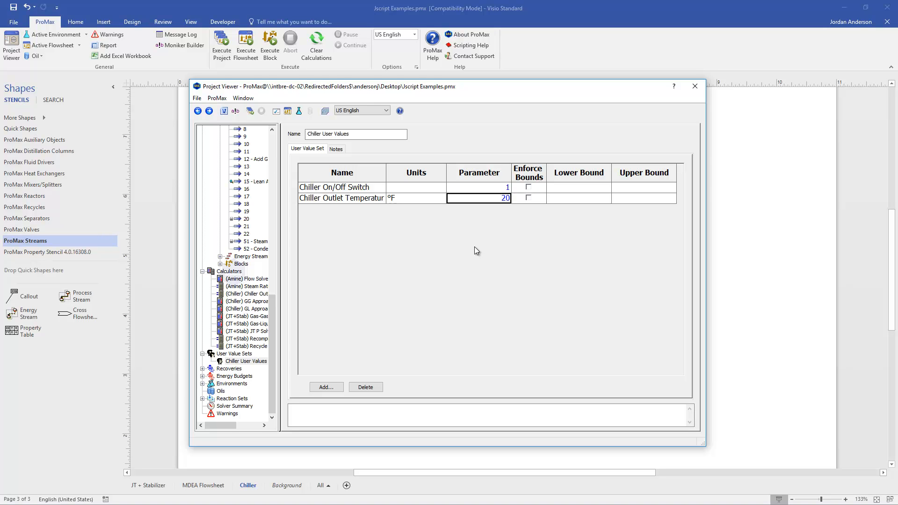
mouse_move(486, 226)
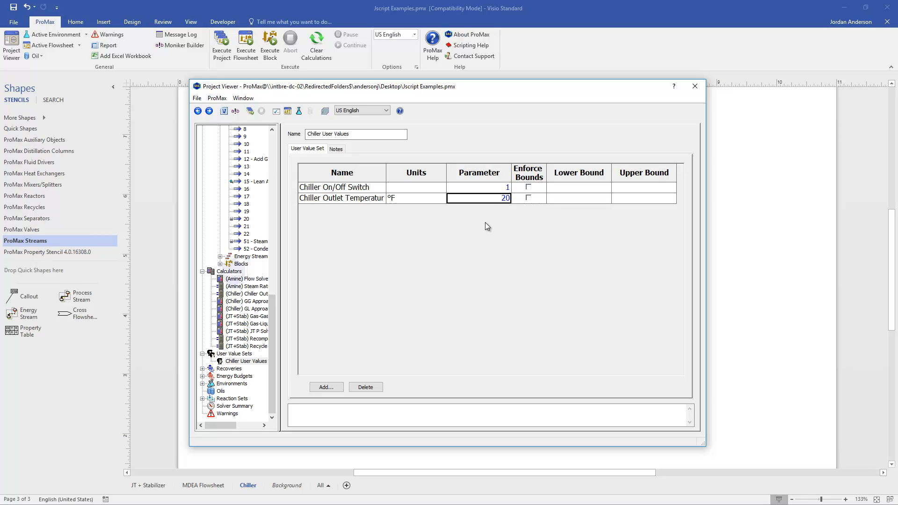
mouse_move(480, 245)
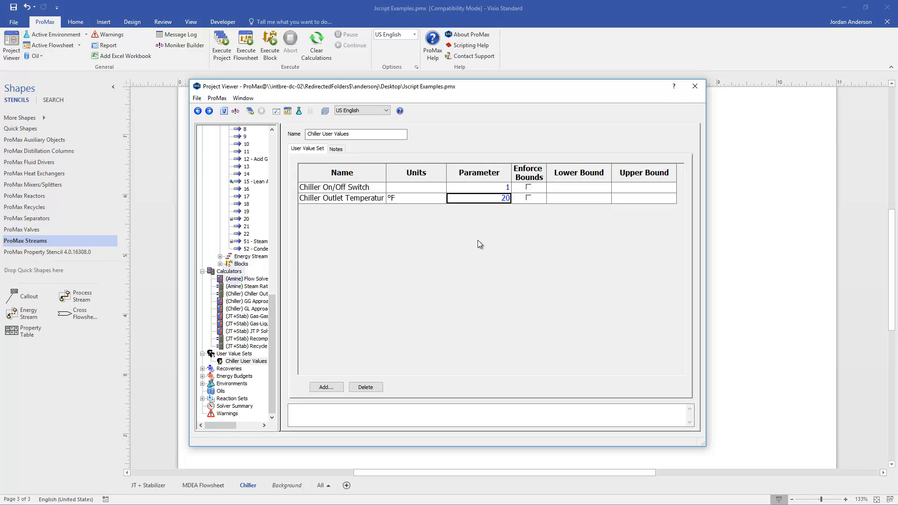
- Open the stream temperature calculator and check the ChillerSwitch and ChillerTemp variable sources
left_click(695, 86)
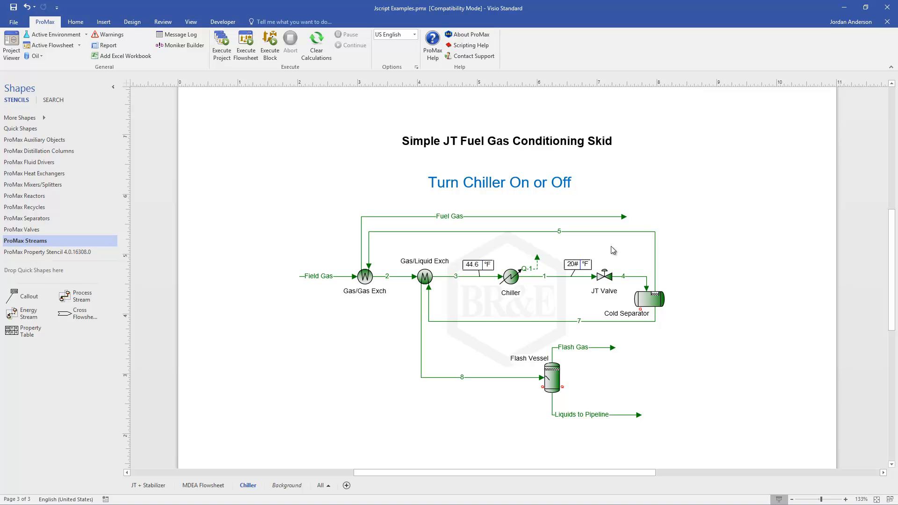
mouse_move(547, 278)
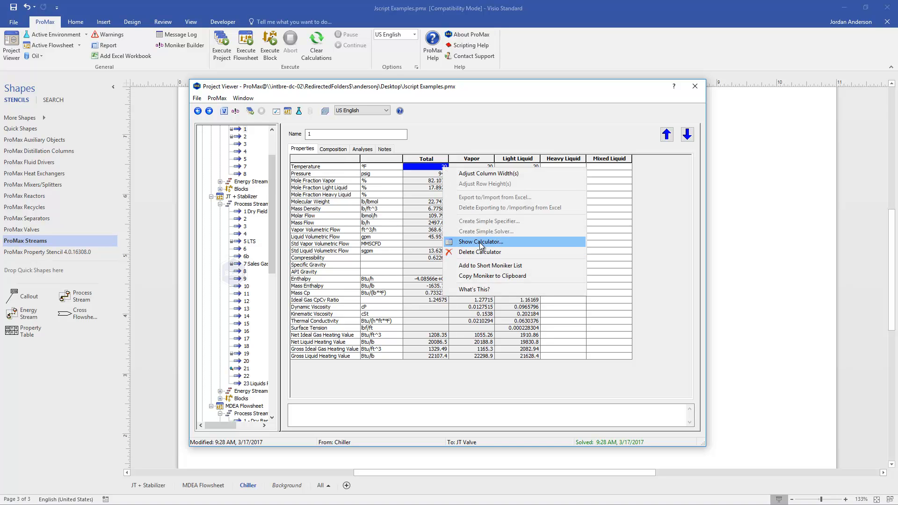
left_click(482, 242)
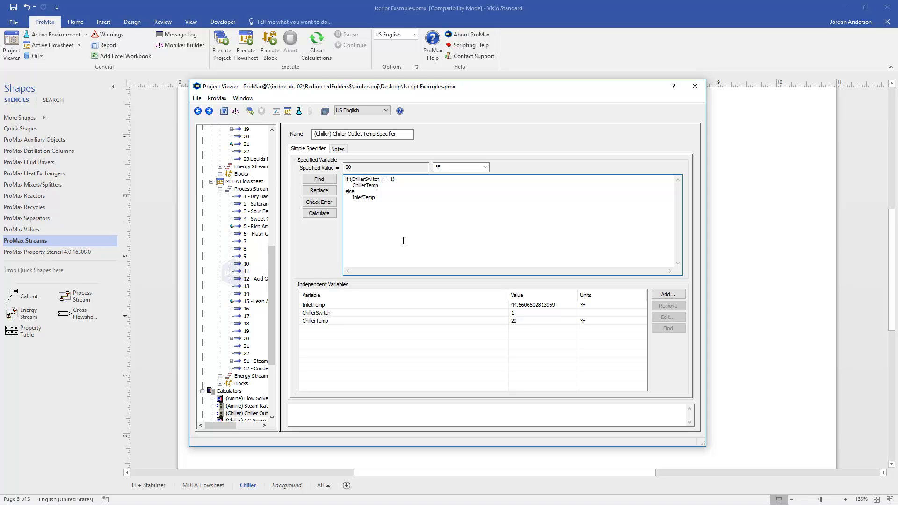
mouse_move(408, 222)
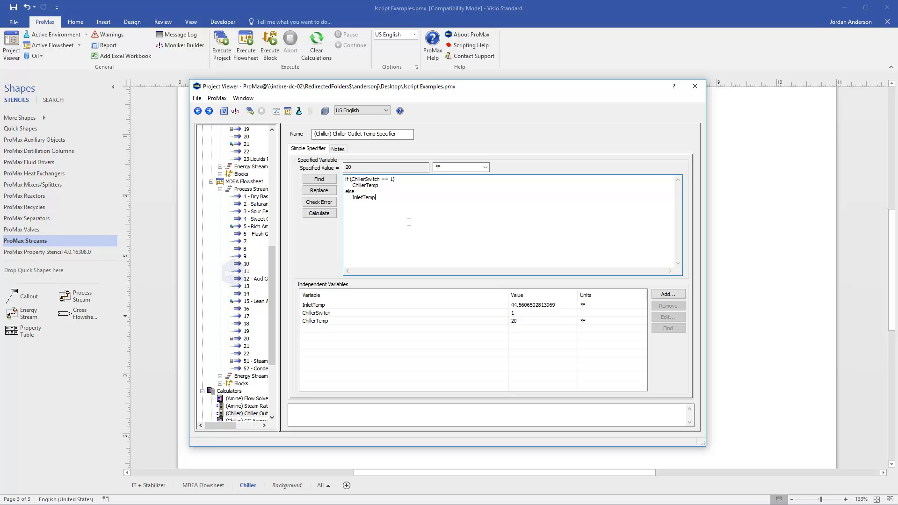
mouse_move(433, 277)
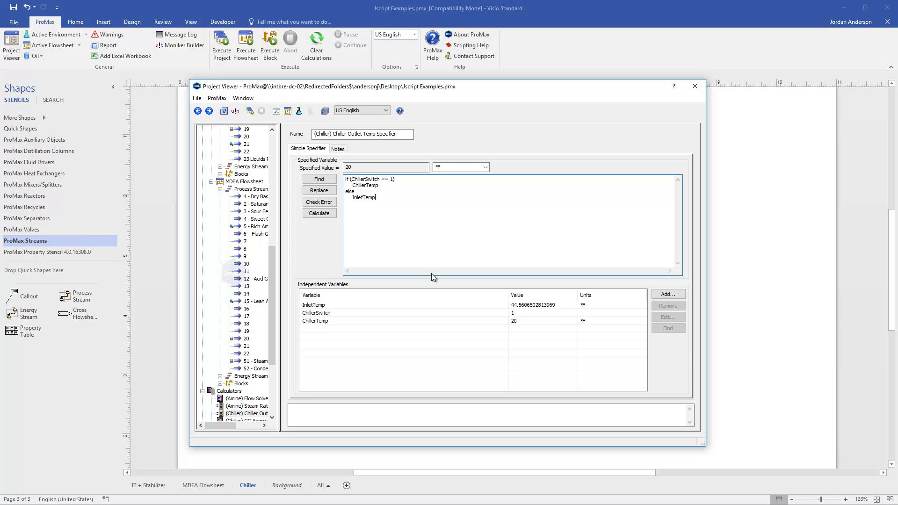
left_click(316, 313)
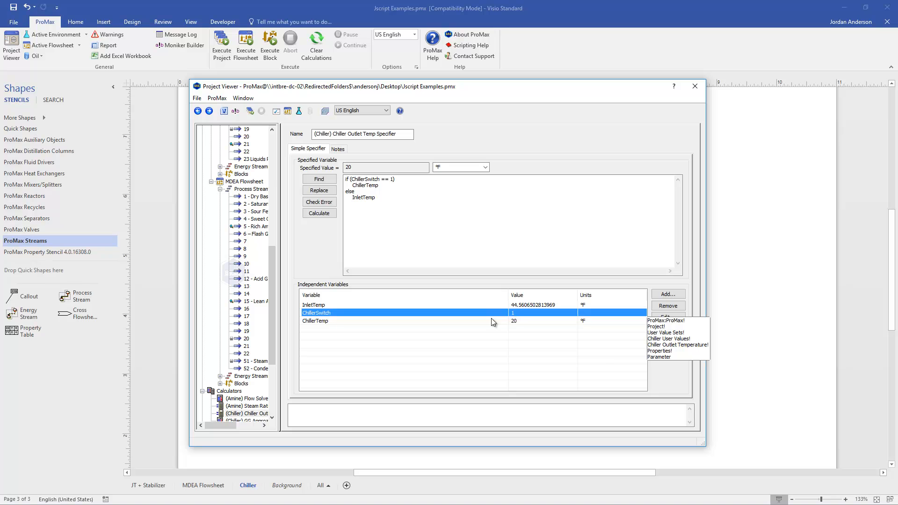
left_click(315, 321)
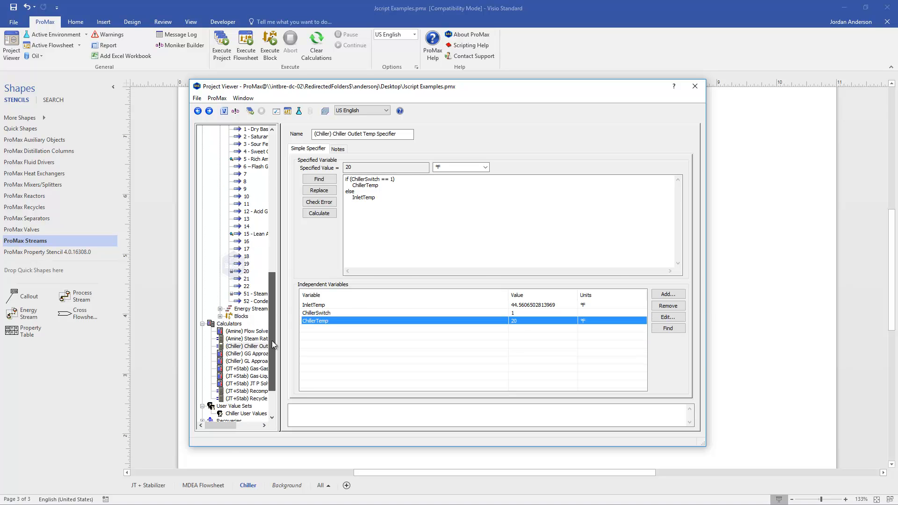
- Change the Chiller On/Off Switch in Chiller User Values from 1 to 0
left_click(235, 405)
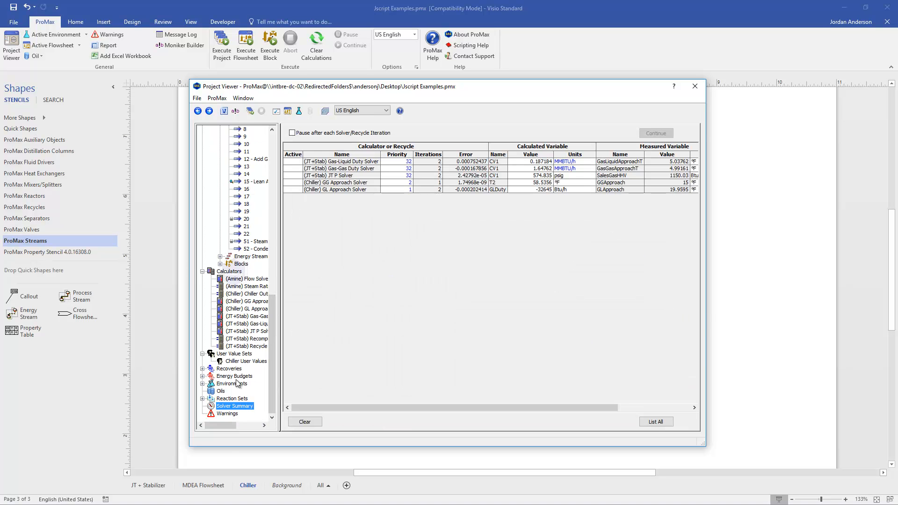
left_click(246, 361)
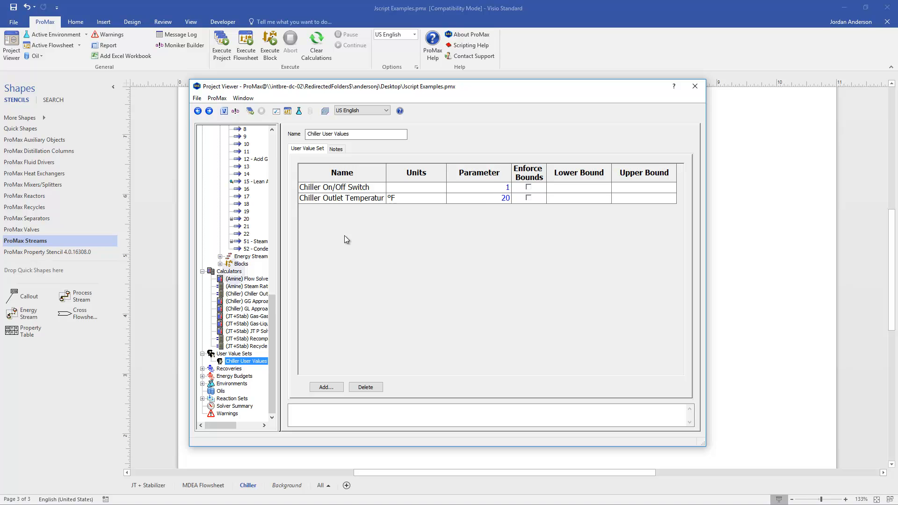
left_click(478, 187)
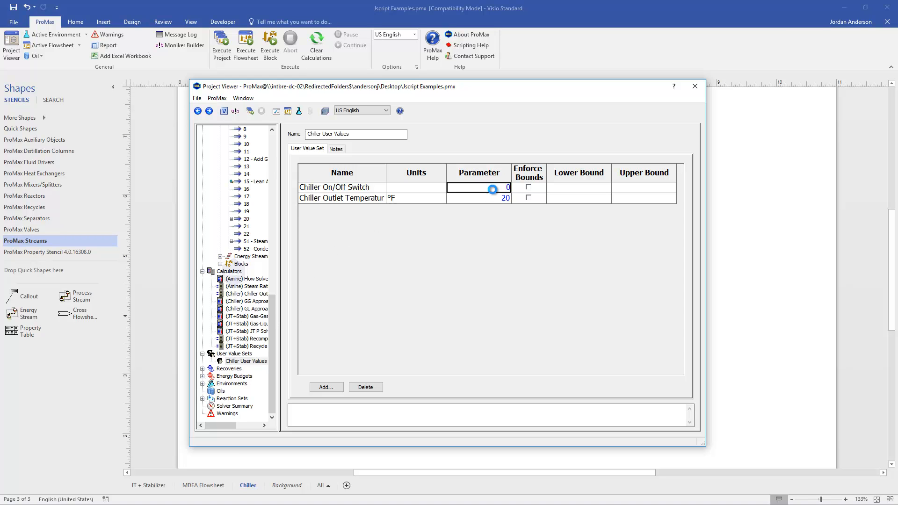
left_click(479, 198)
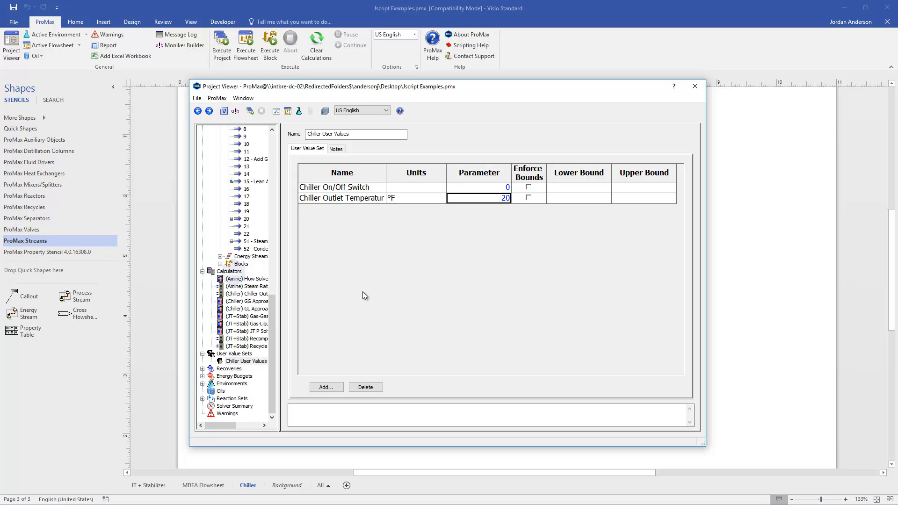
left_click(246, 294)
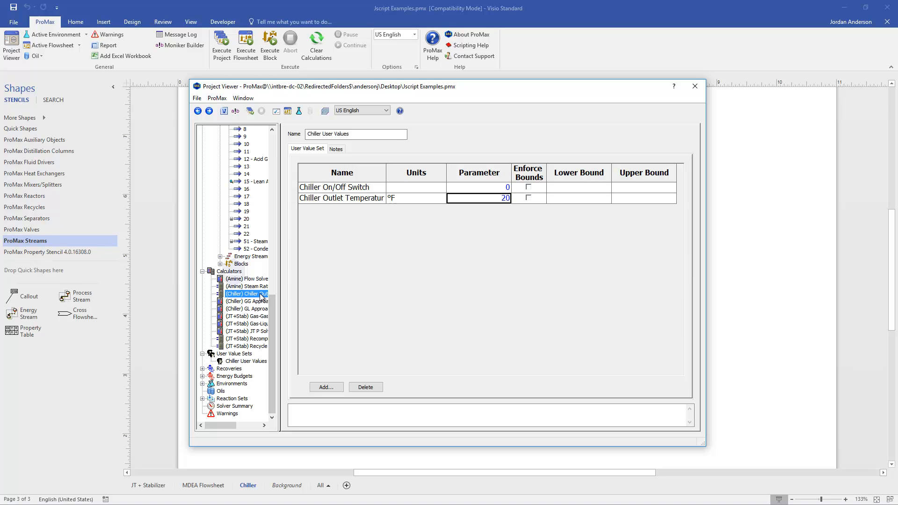
- Recalculate the flowsheet with the chiller off, giving 71.9 °F outlet, and close the viewer
left_click(247, 294)
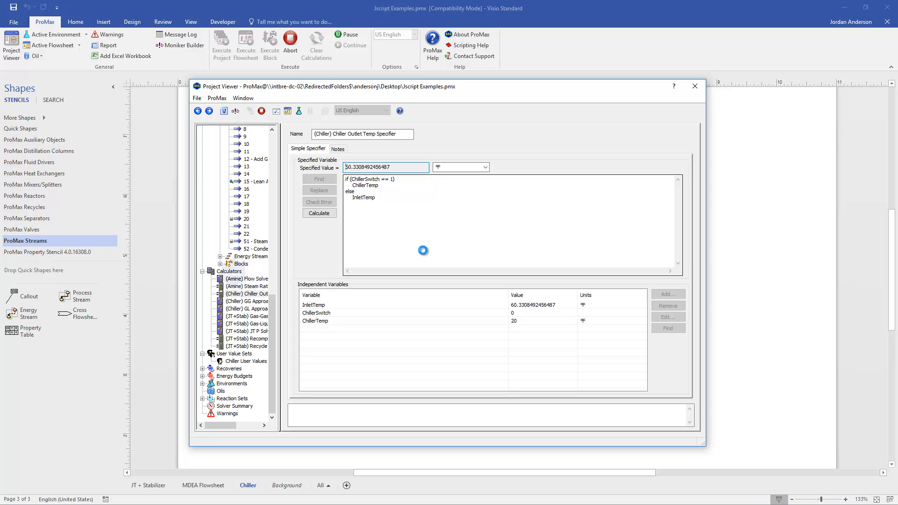
left_click(319, 214)
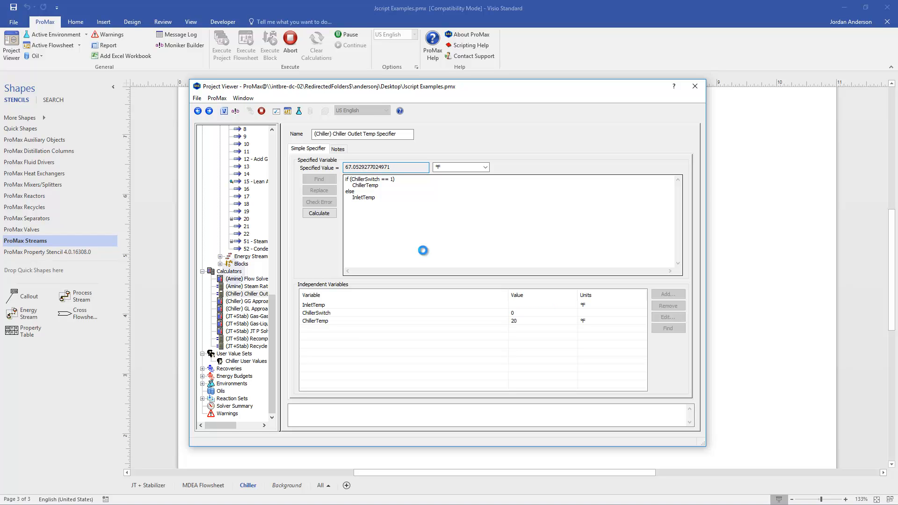
left_click(319, 212)
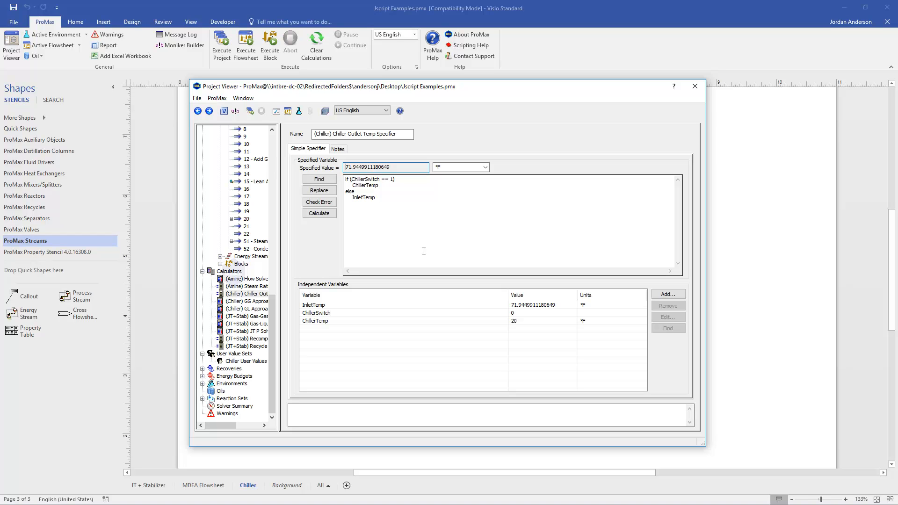
mouse_move(695, 87)
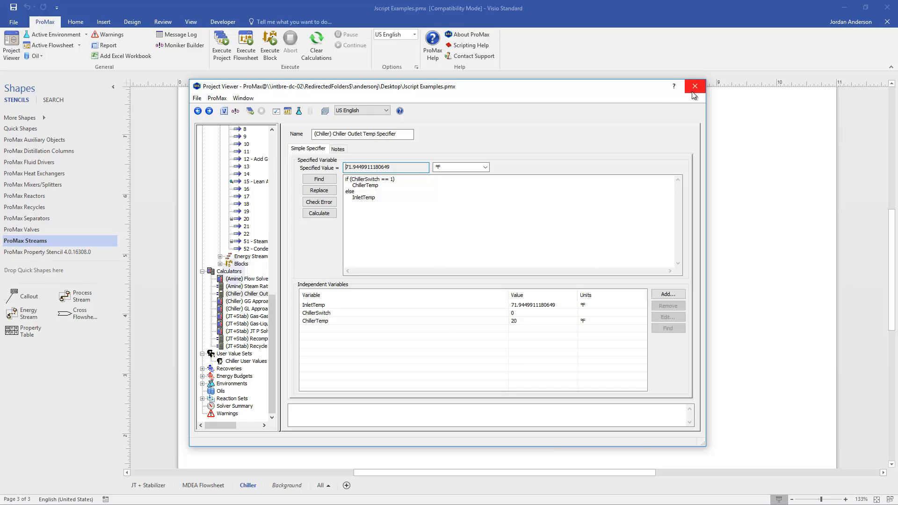
left_click(694, 87)
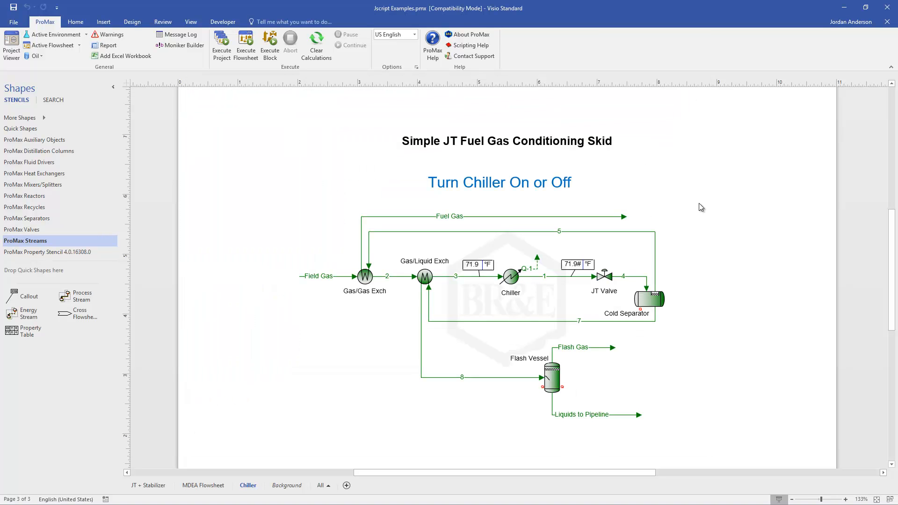